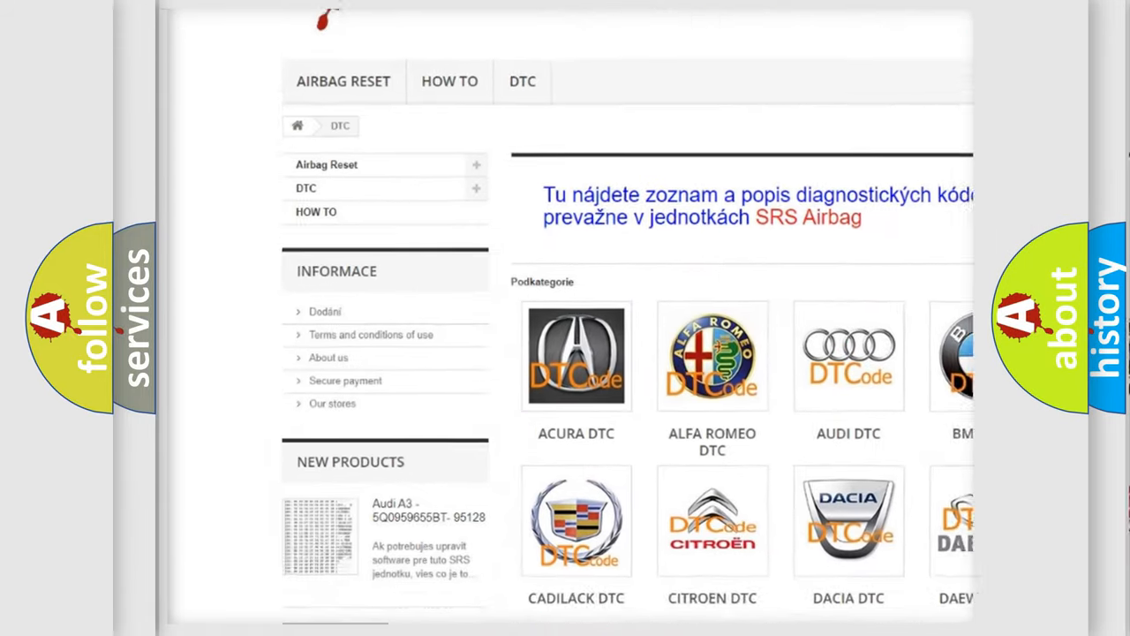
scroll(down, 3)
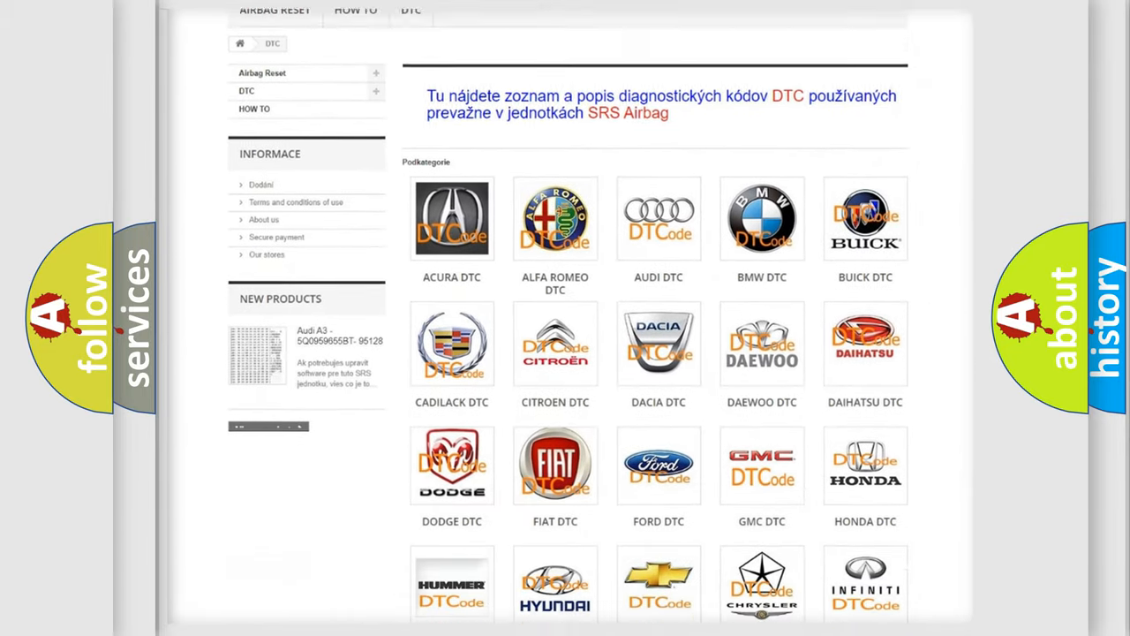
scroll(down, 3)
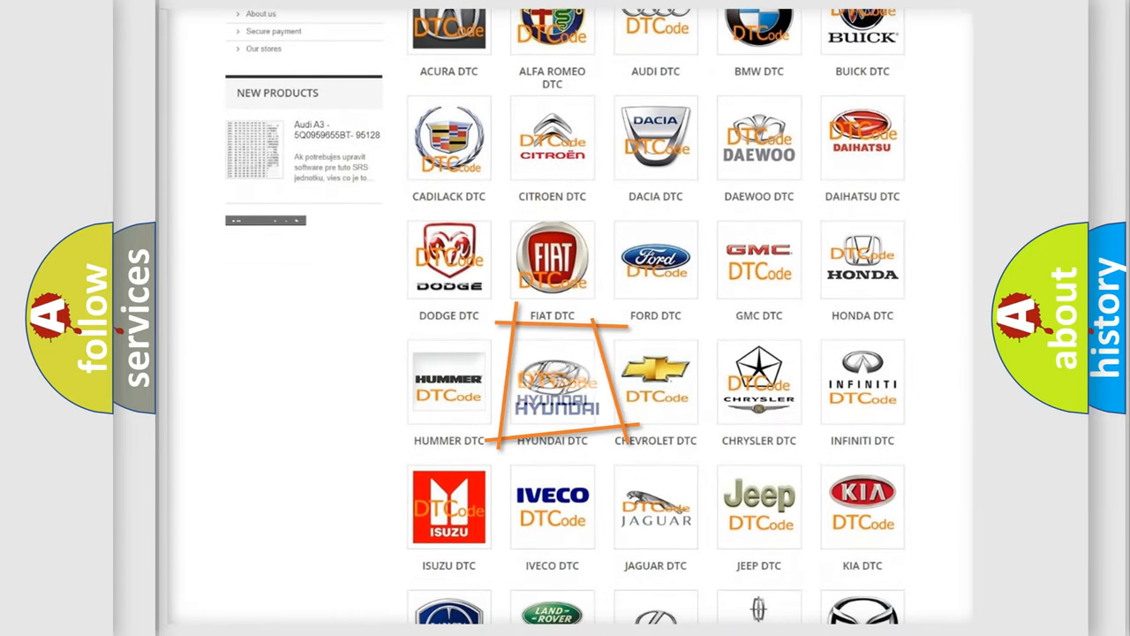